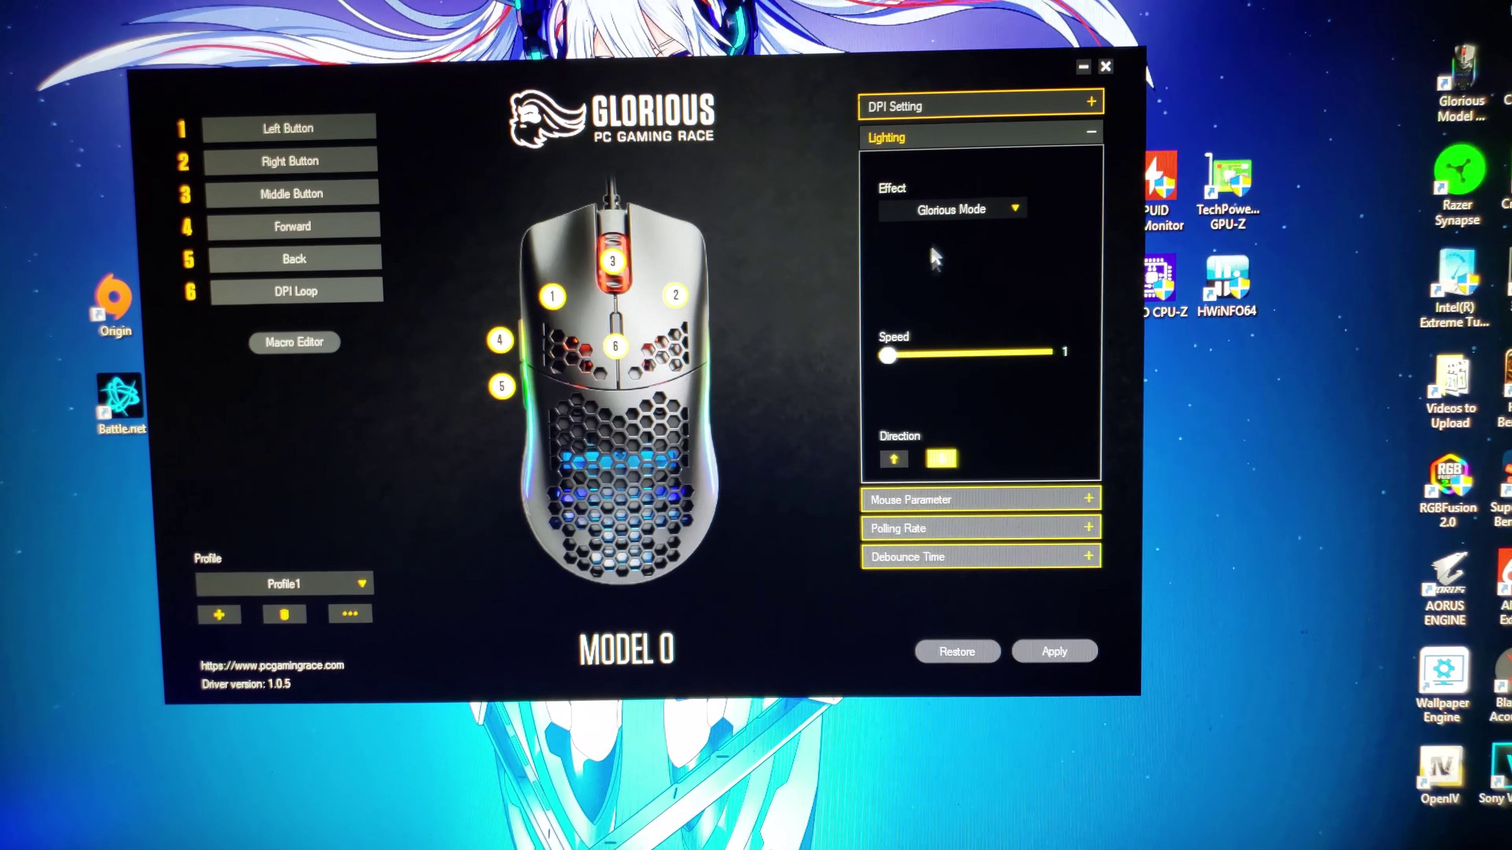
Expand the Polling Rate (1000Hz) and Debounce Time (10 ms) panels for review
{"action": "left_click", "coordinate": [1014, 208]}
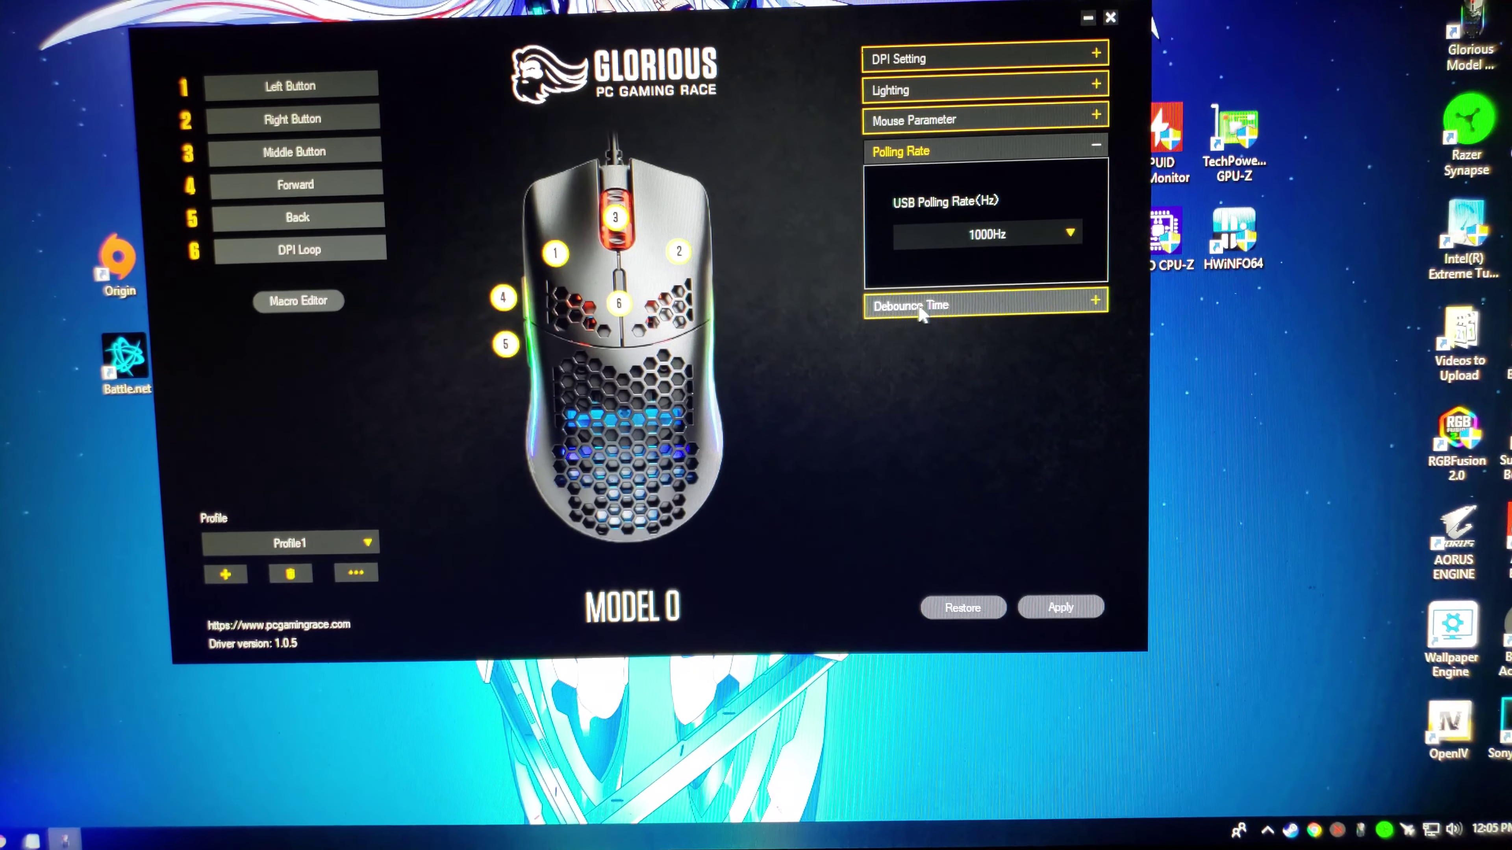
{"action": "left_click", "coordinate": [918, 306]}
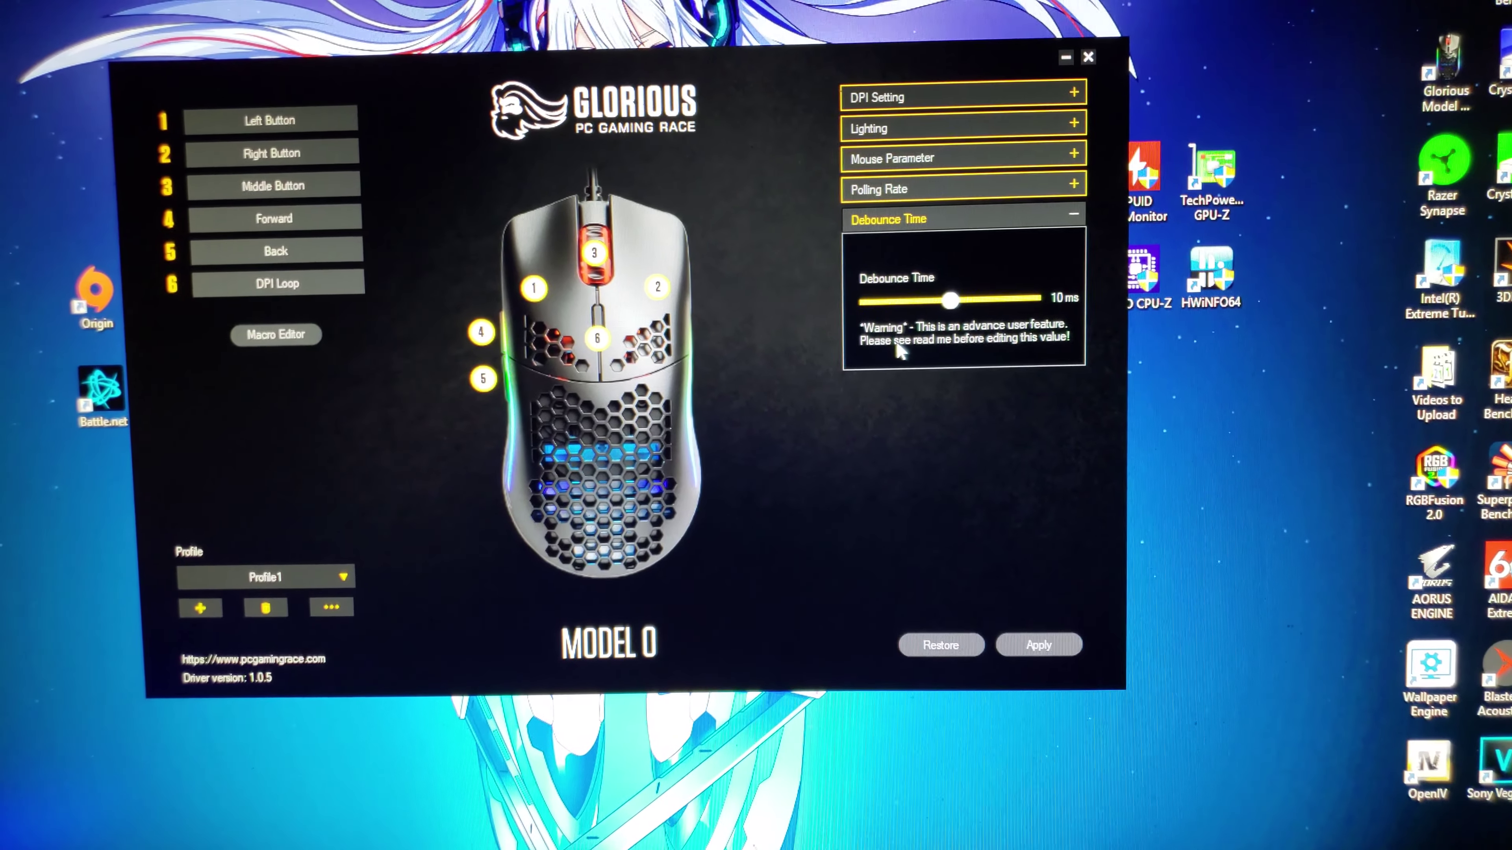